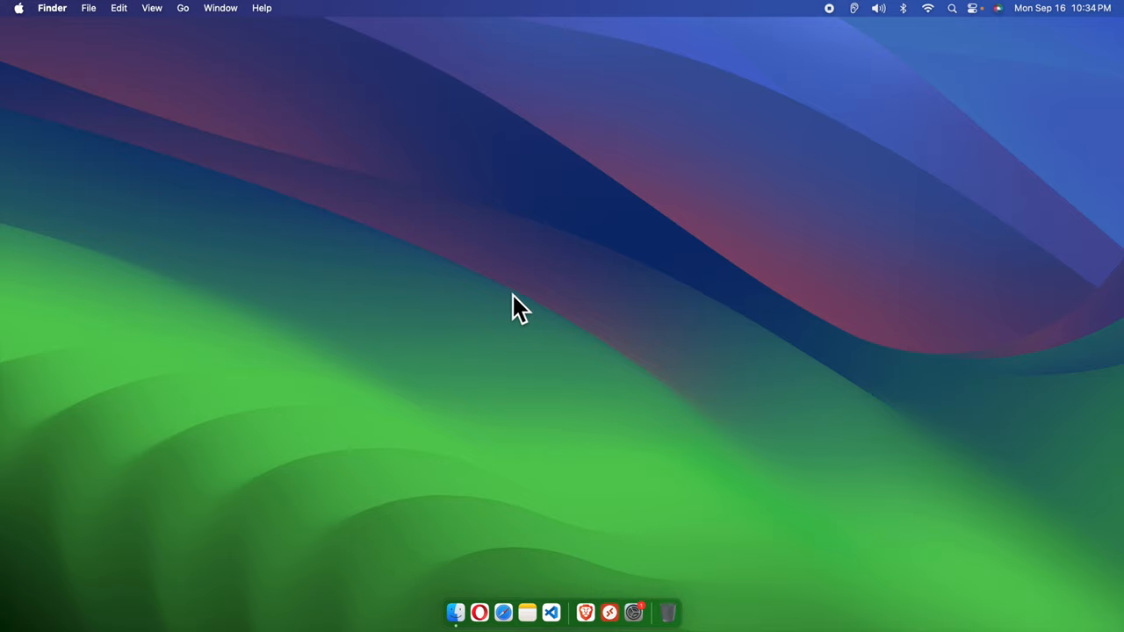
pyautogui.moveTo(500, 303)
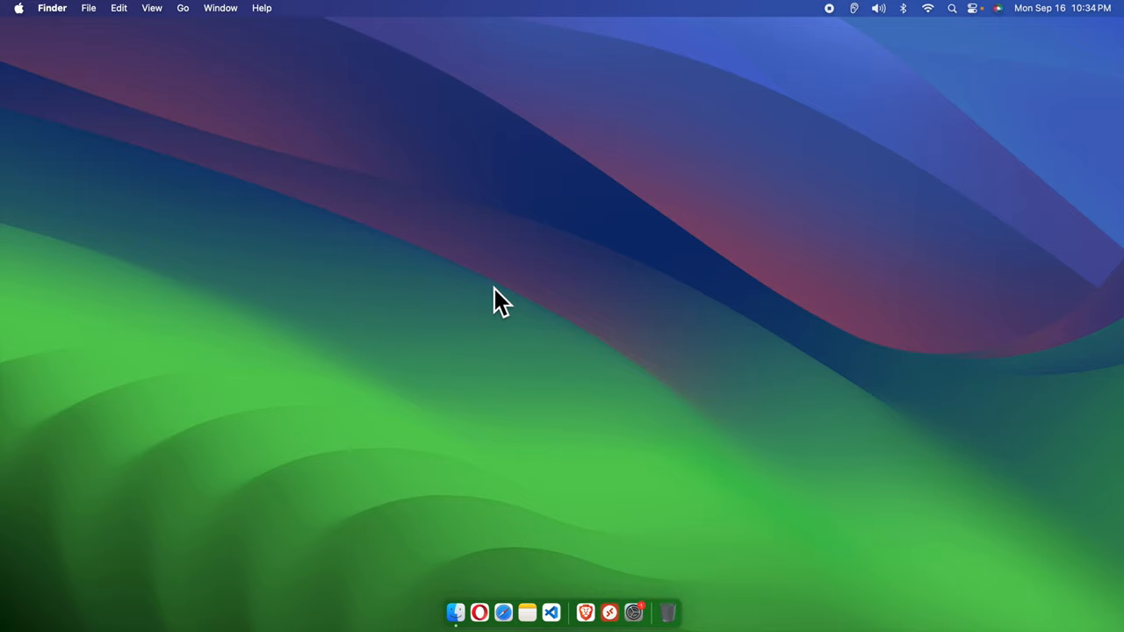
pyautogui.moveTo(75, 101)
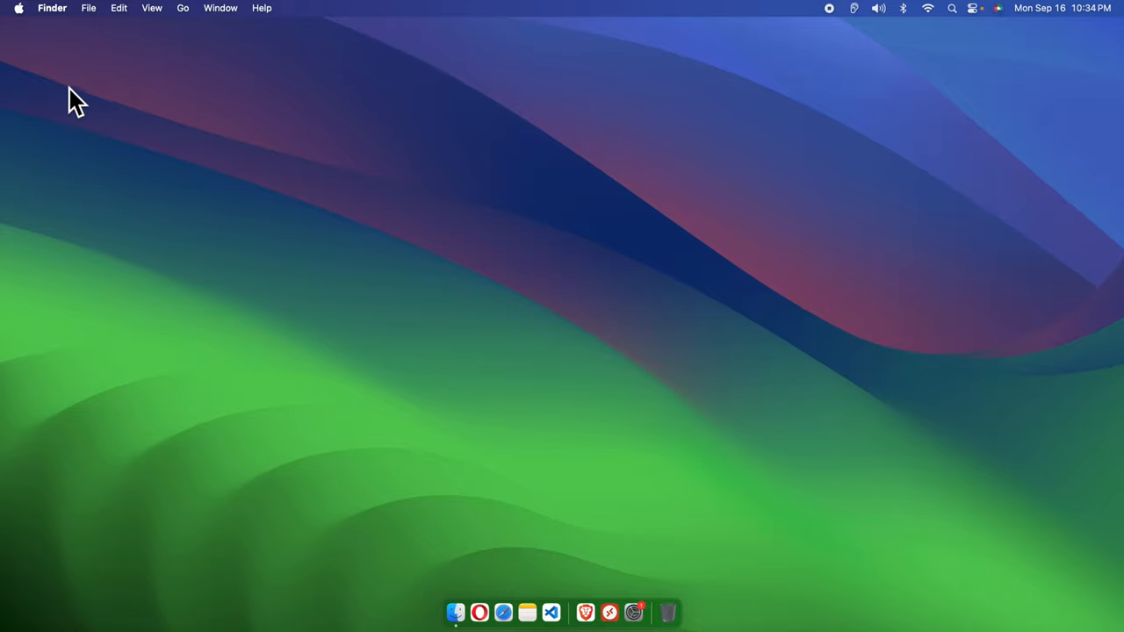
# Launch System Settings from the Dock, opening on the Appearance pane
pyautogui.click(18, 8)
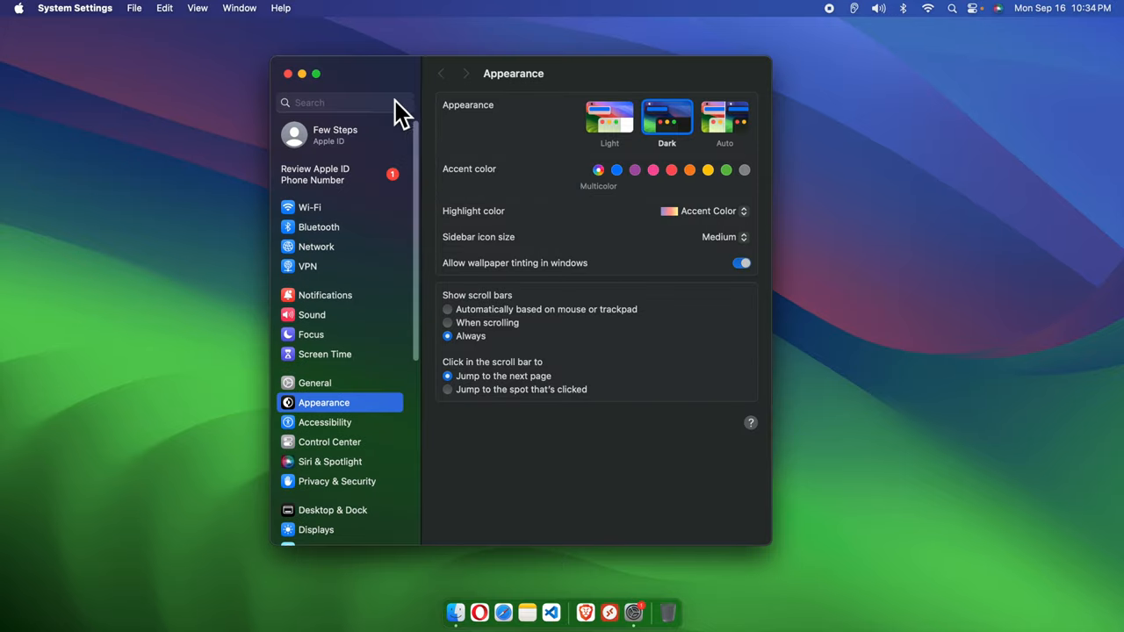
pyautogui.moveTo(382, 420)
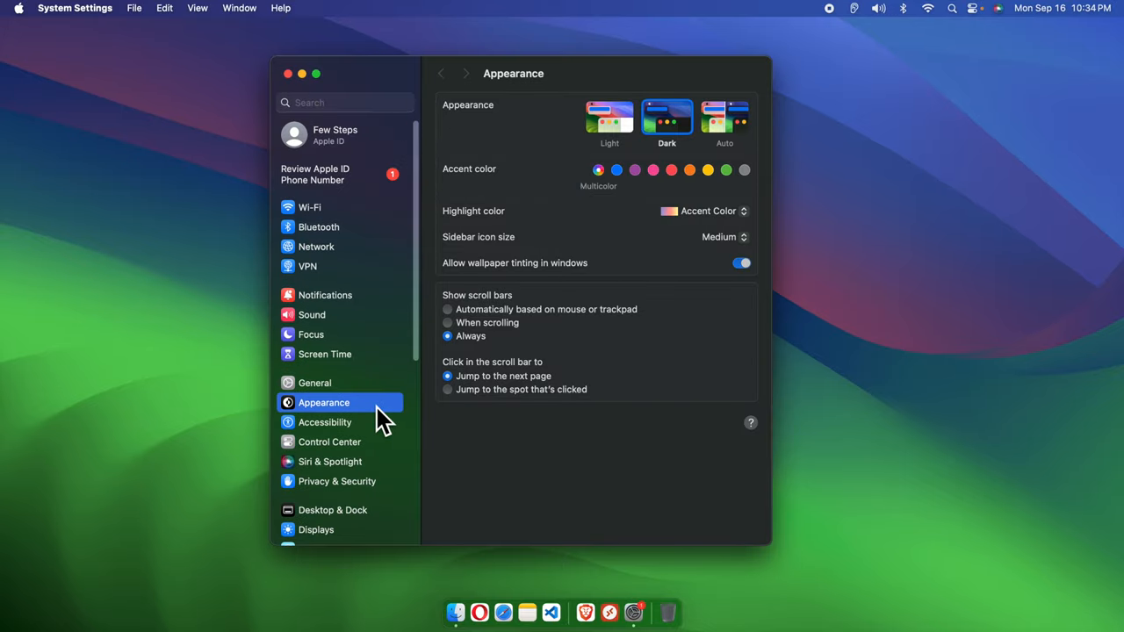
# Switch to the General pane listing About, Software Update and Storage
pyautogui.click(315, 382)
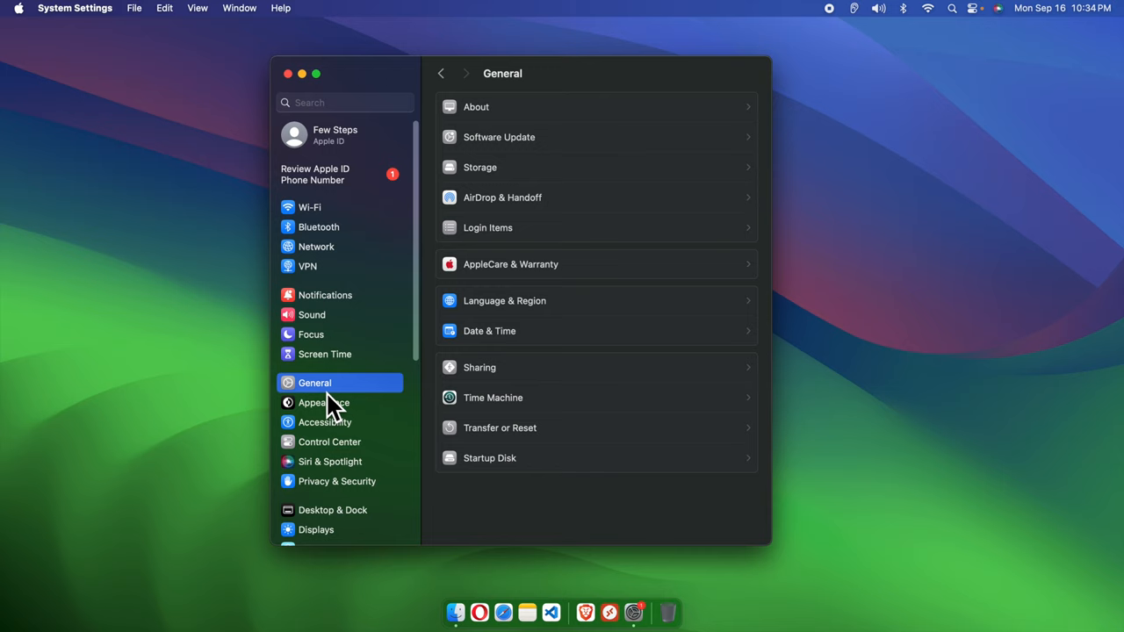
pyautogui.moveTo(716, 201)
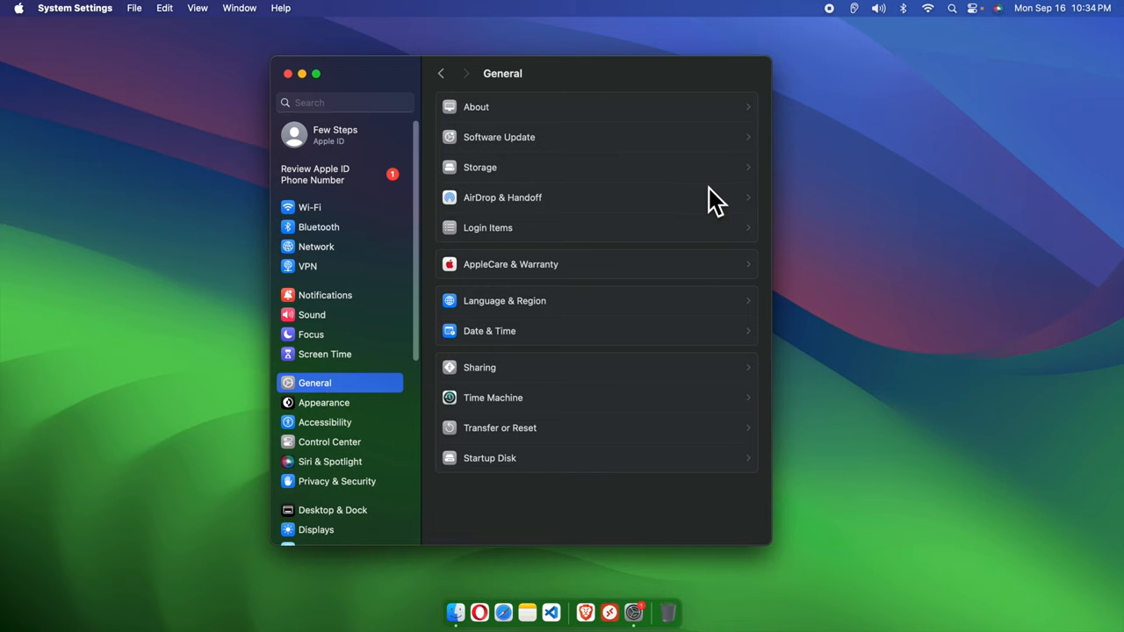
pyautogui.moveTo(527, 163)
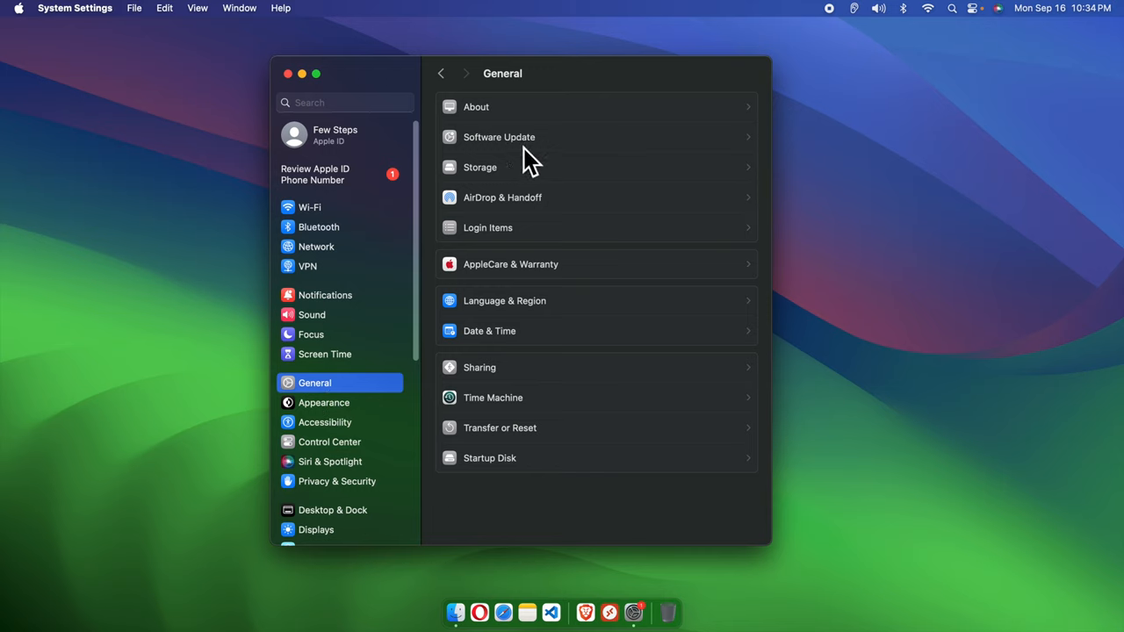
pyautogui.moveTo(474, 158)
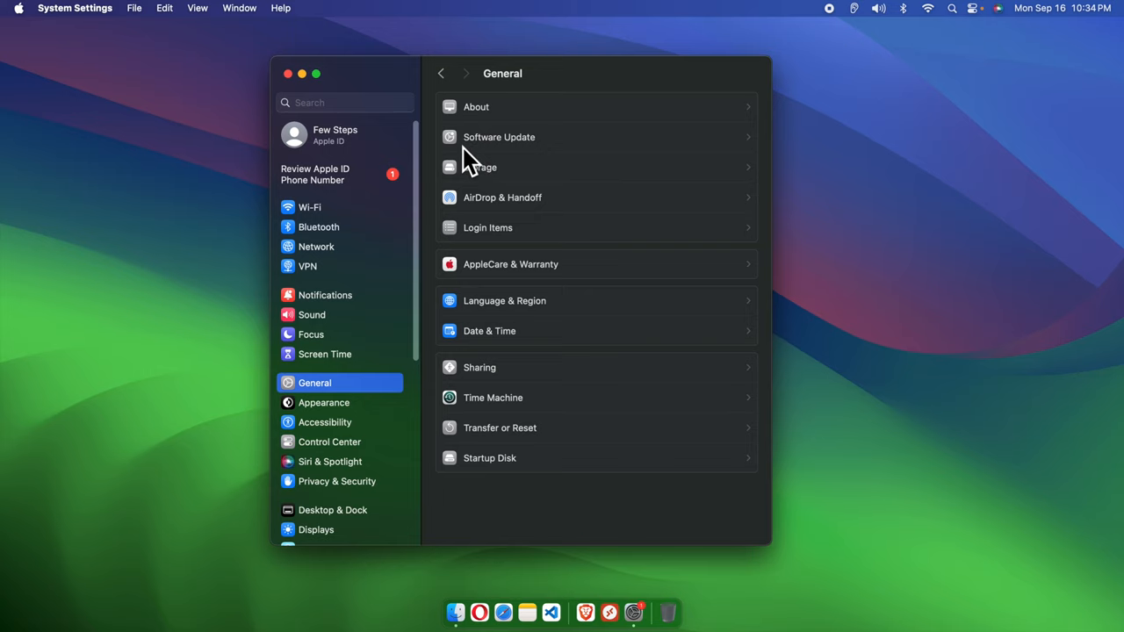
pyautogui.moveTo(579, 150)
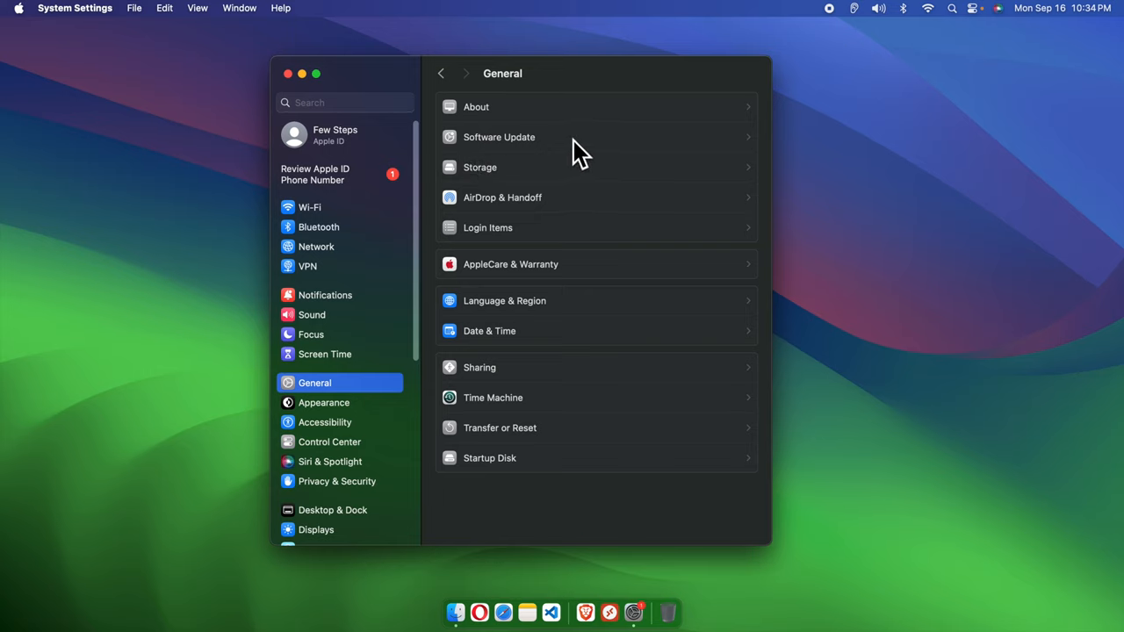
# Upgrade to macOS Sequoia 15.0 from Software Update and agree to its license
pyautogui.click(498, 137)
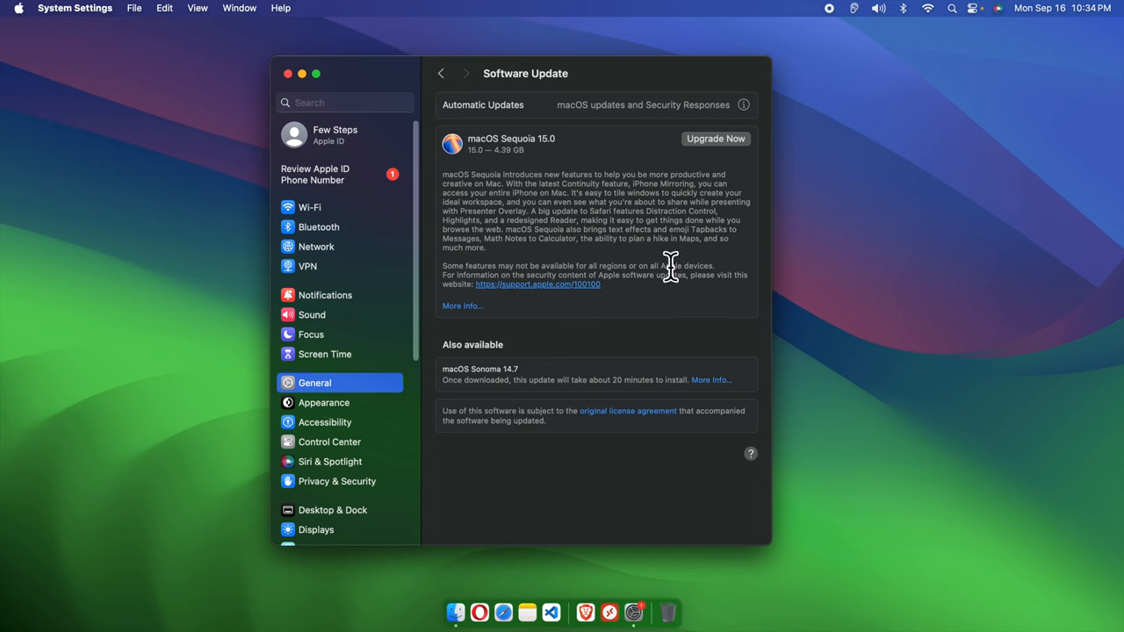
pyautogui.moveTo(411, 136)
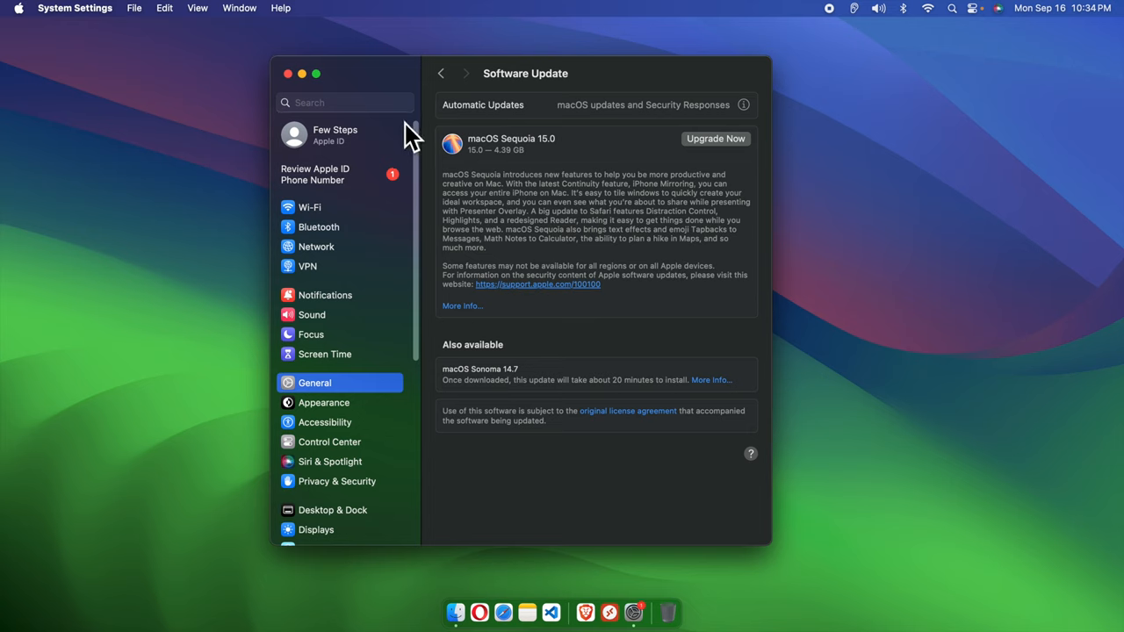
pyautogui.moveTo(698, 158)
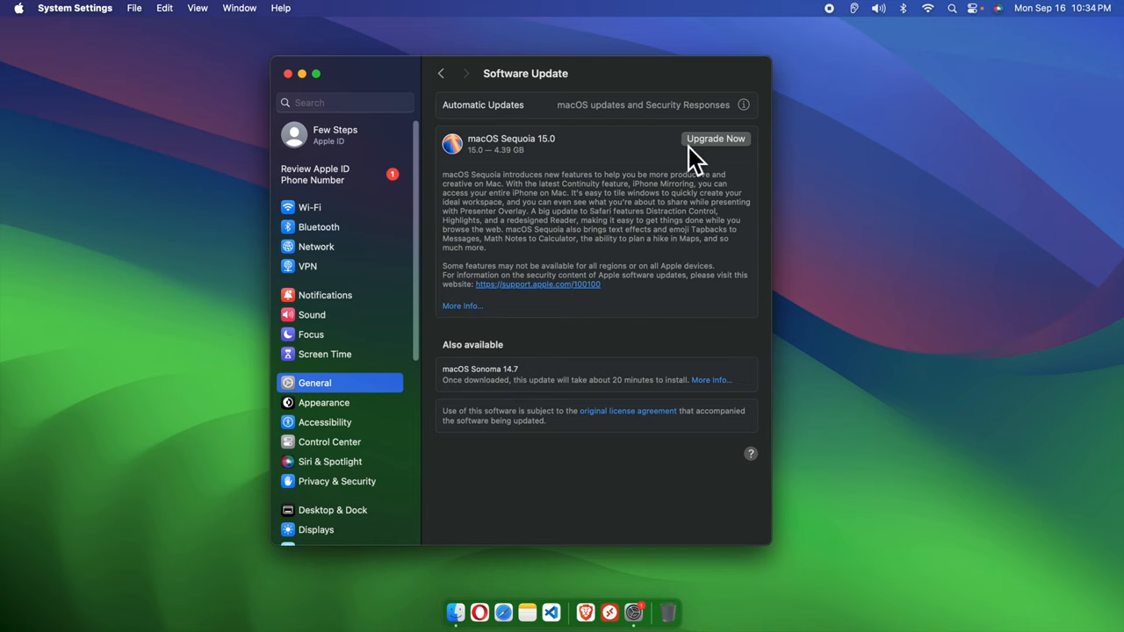
pyautogui.moveTo(698, 157)
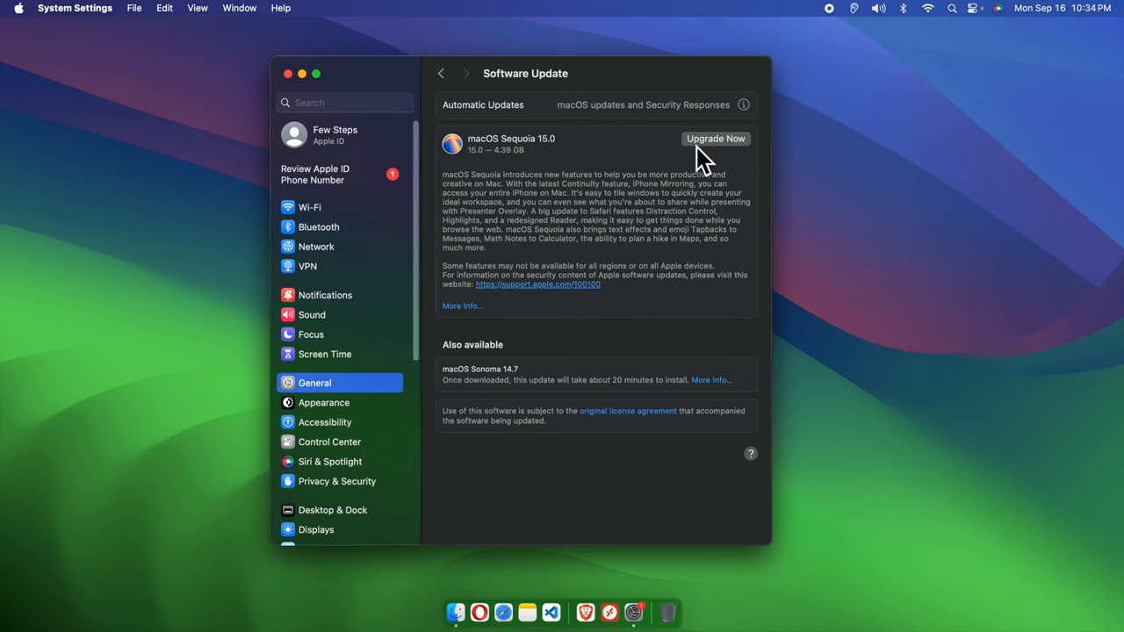
pyautogui.moveTo(724, 172)
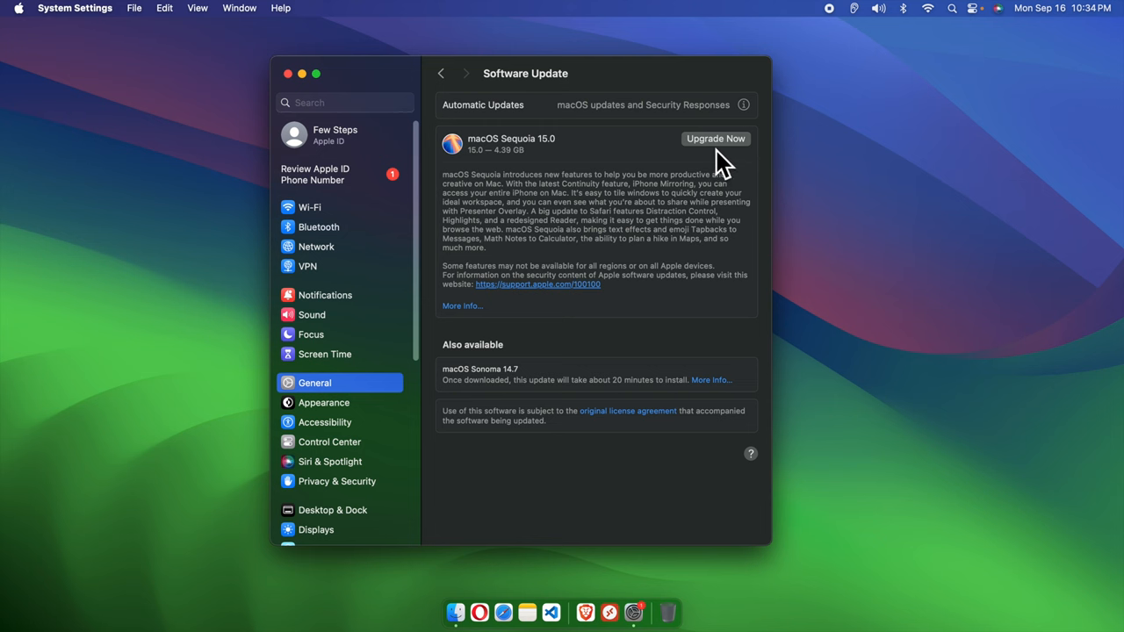
pyautogui.click(716, 139)
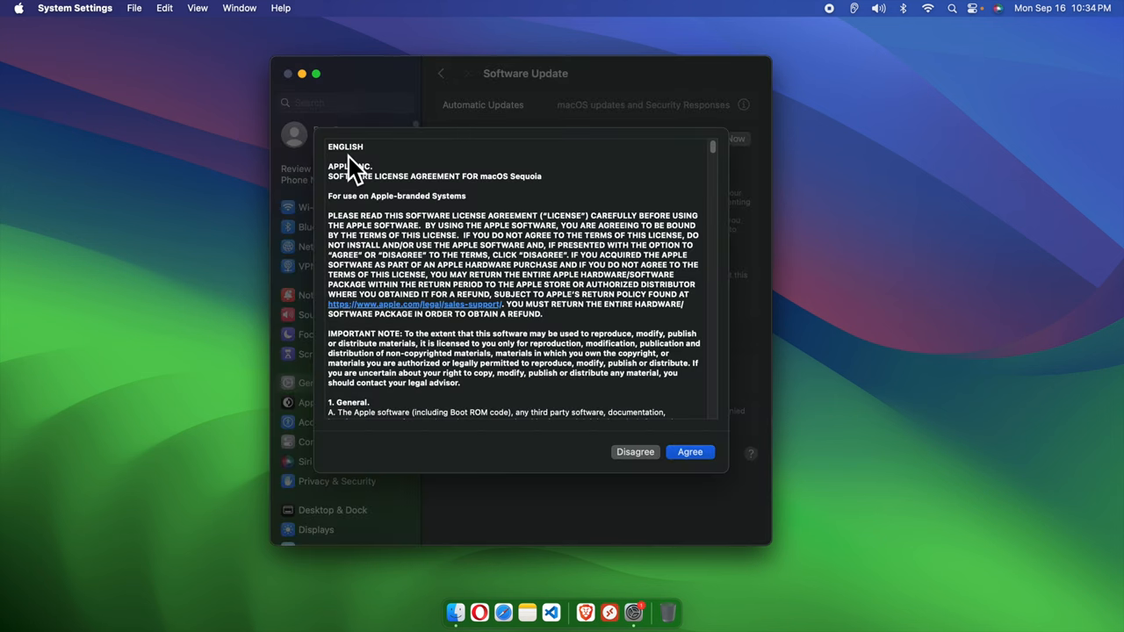
pyautogui.moveTo(720, 166)
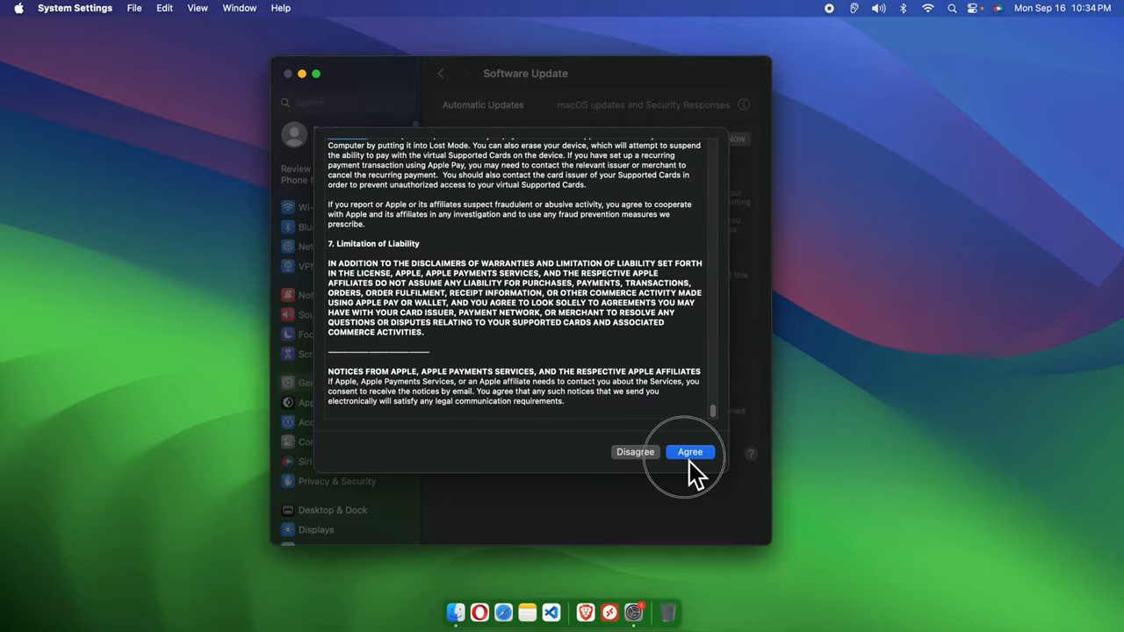
pyautogui.click(690, 452)
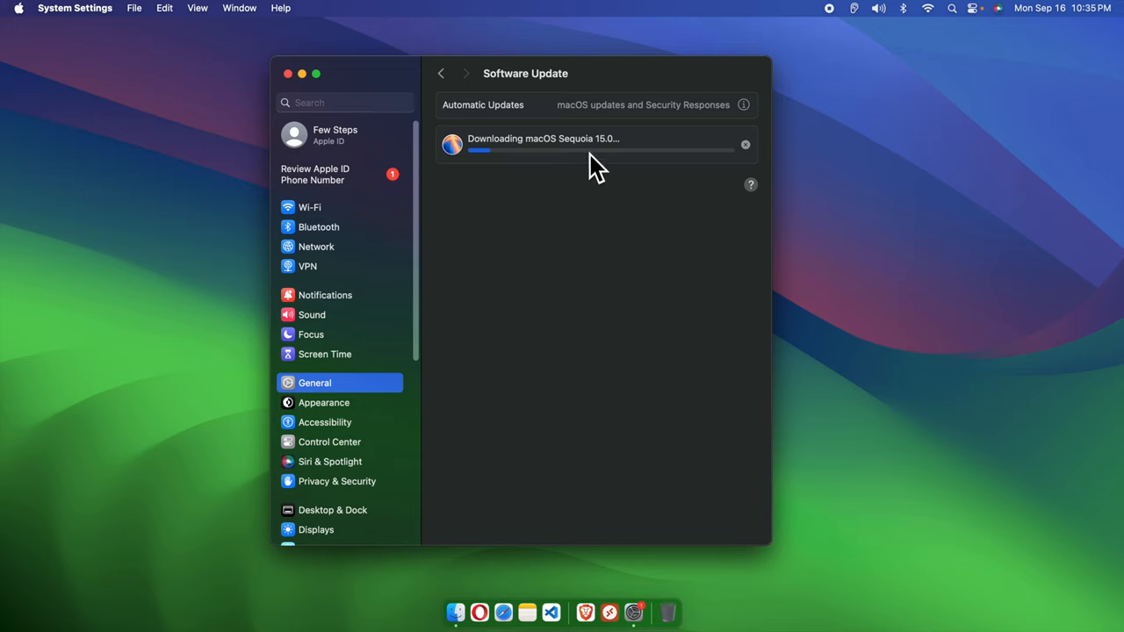
pyautogui.moveTo(566, 167)
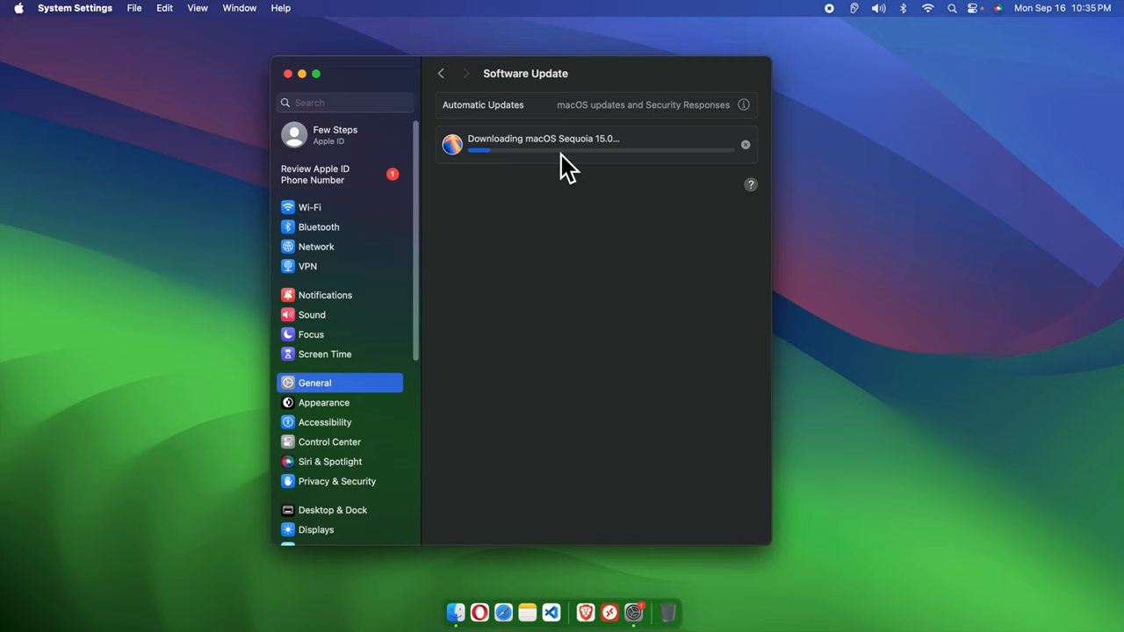
pyautogui.moveTo(614, 162)
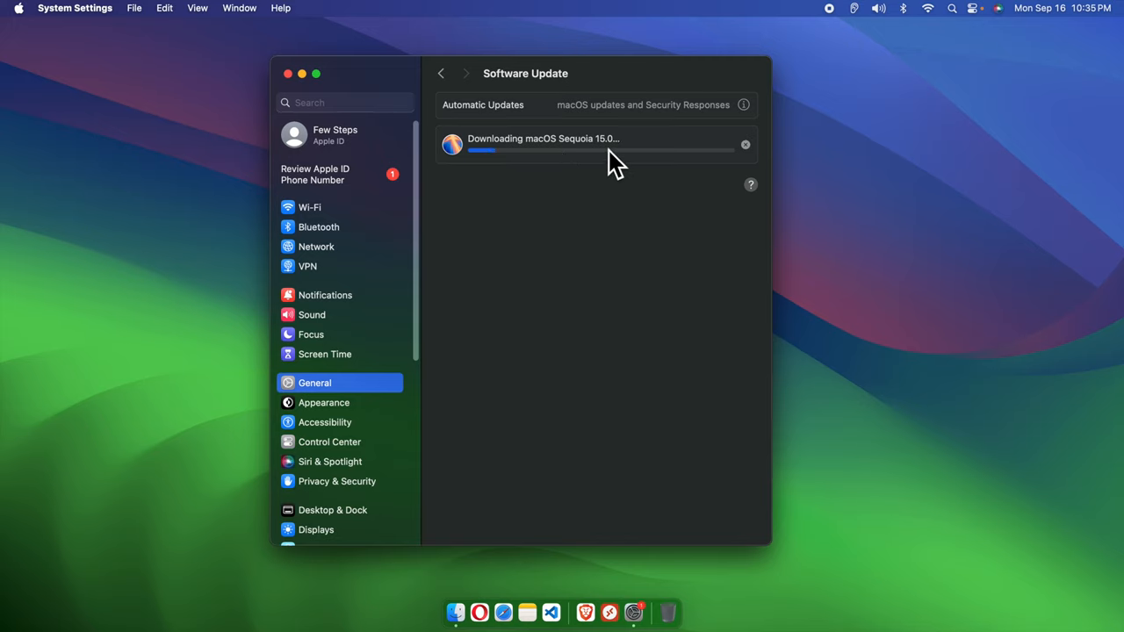
pyautogui.moveTo(505, 175)
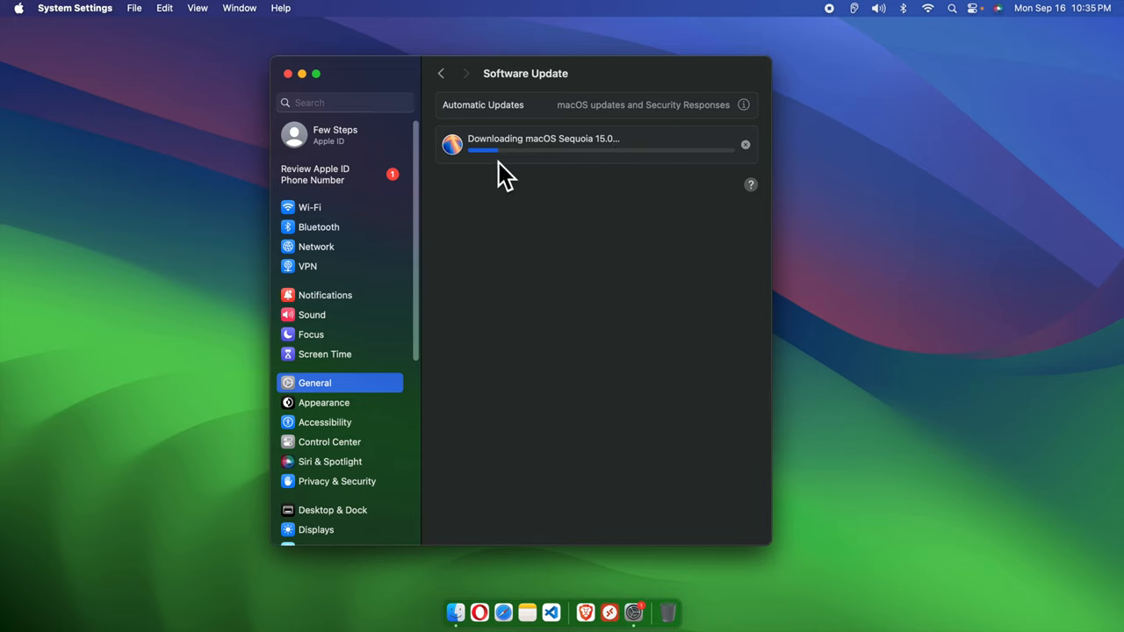
pyautogui.moveTo(505, 172)
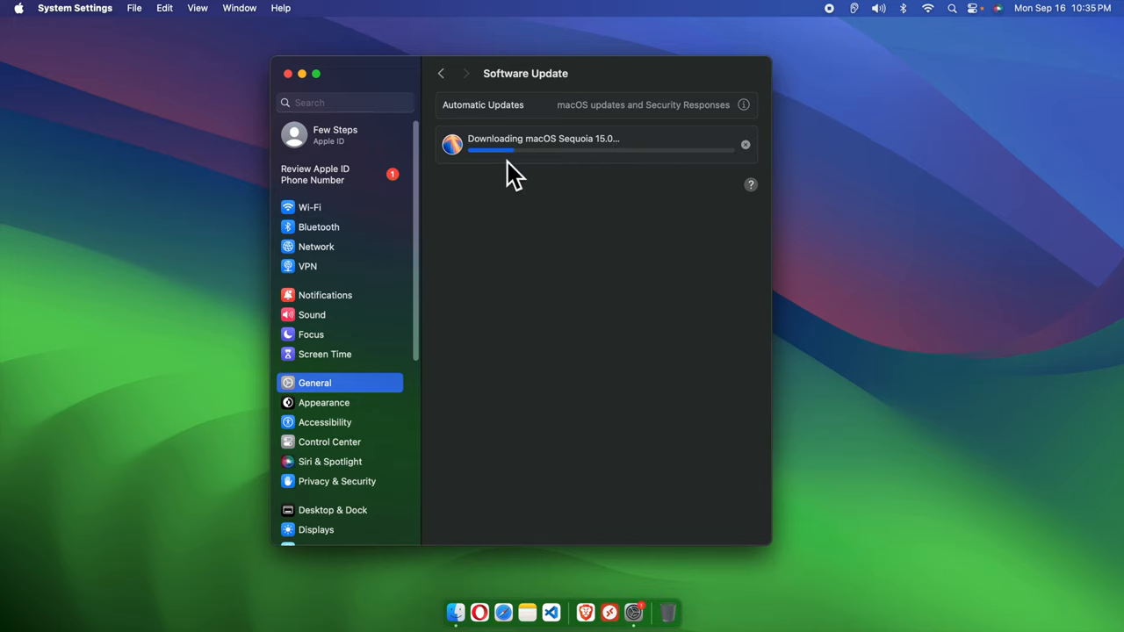
pyautogui.moveTo(711, 176)
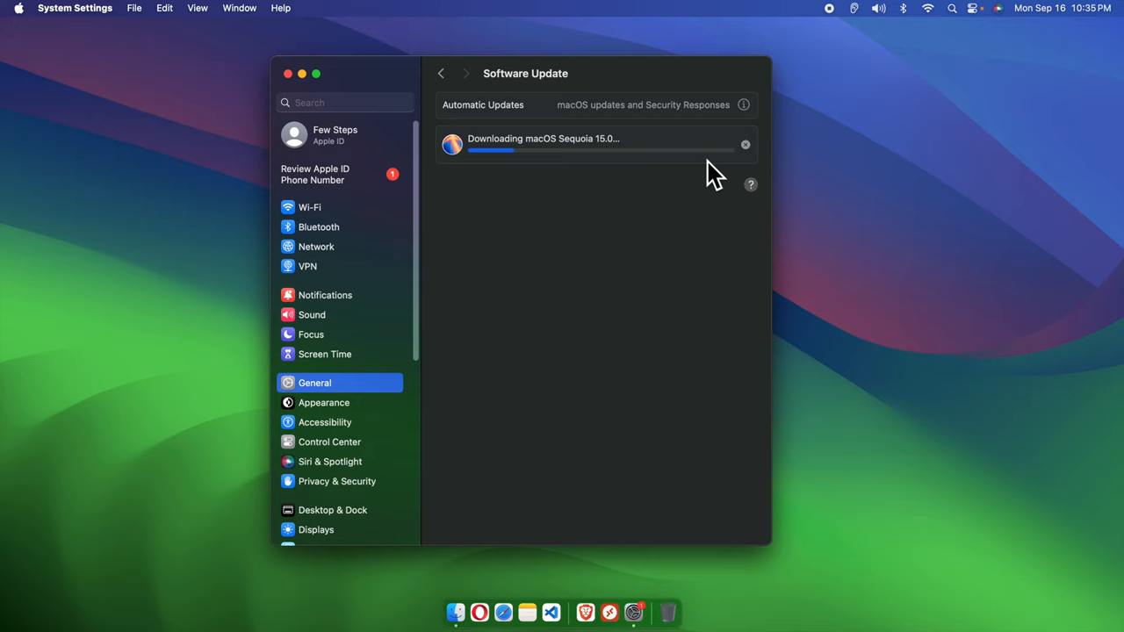
pyautogui.moveTo(707, 173)
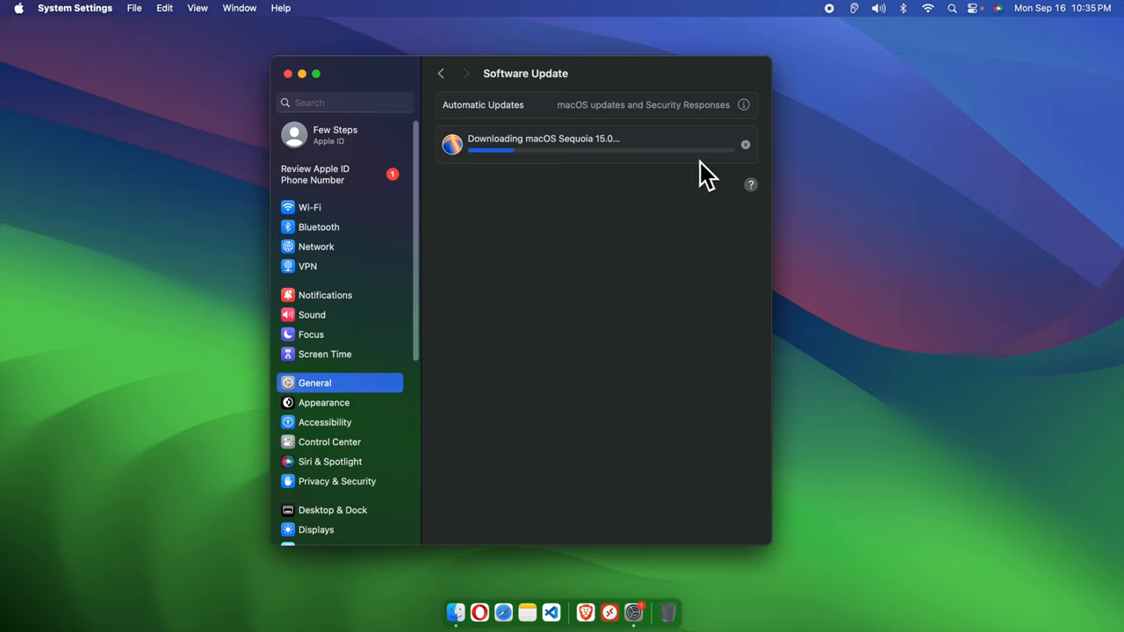
pyautogui.moveTo(523, 189)
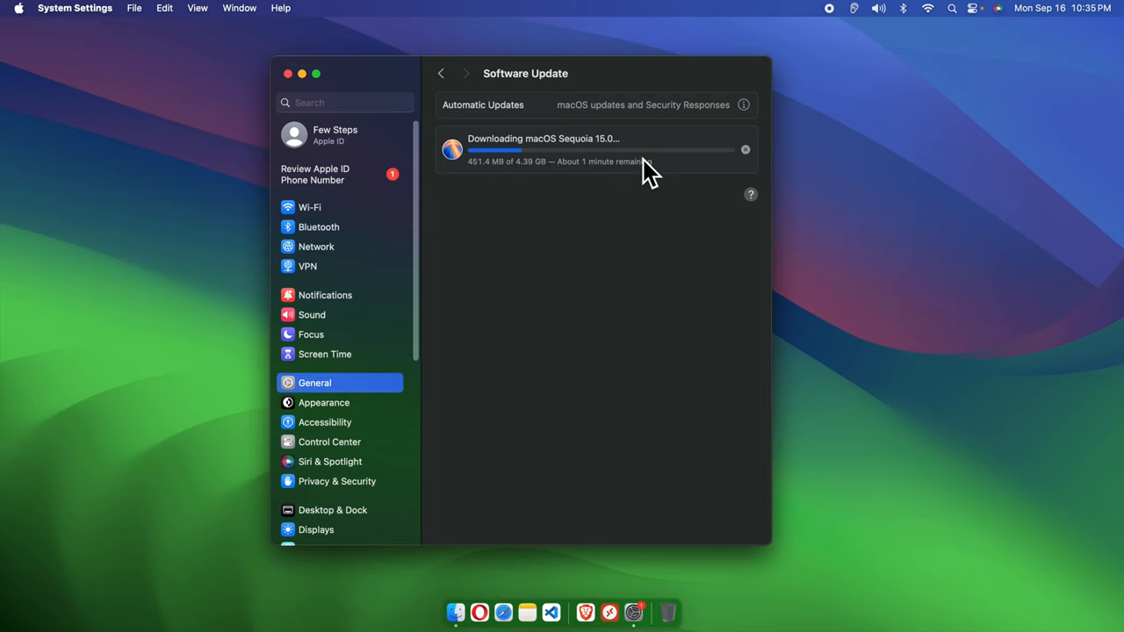
pyautogui.moveTo(750, 163)
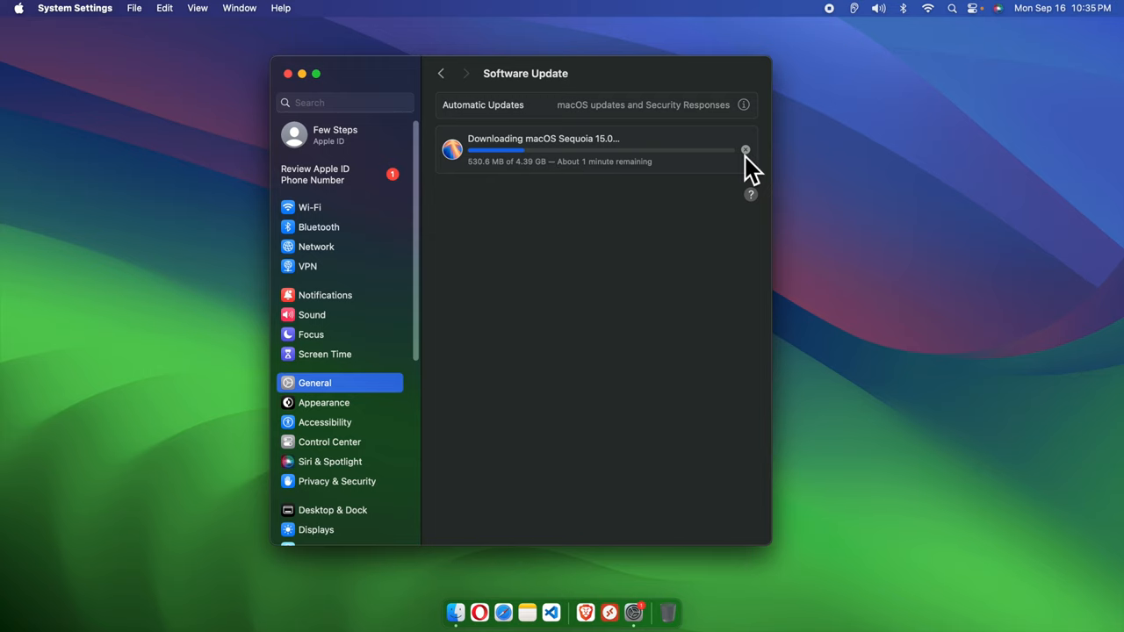
pyautogui.moveTo(532, 184)
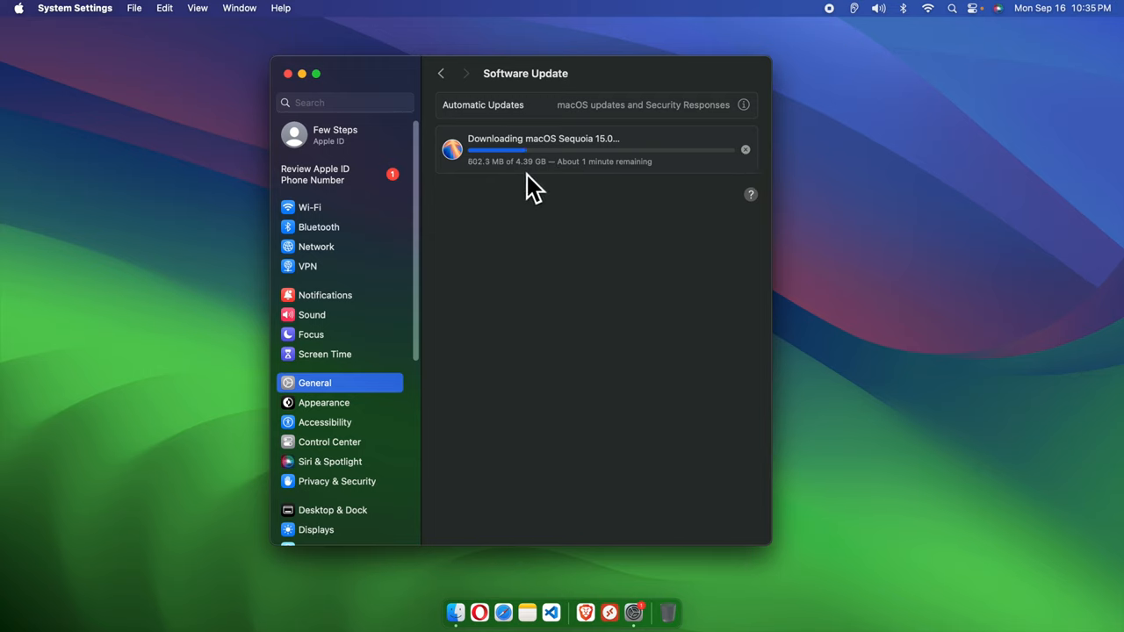